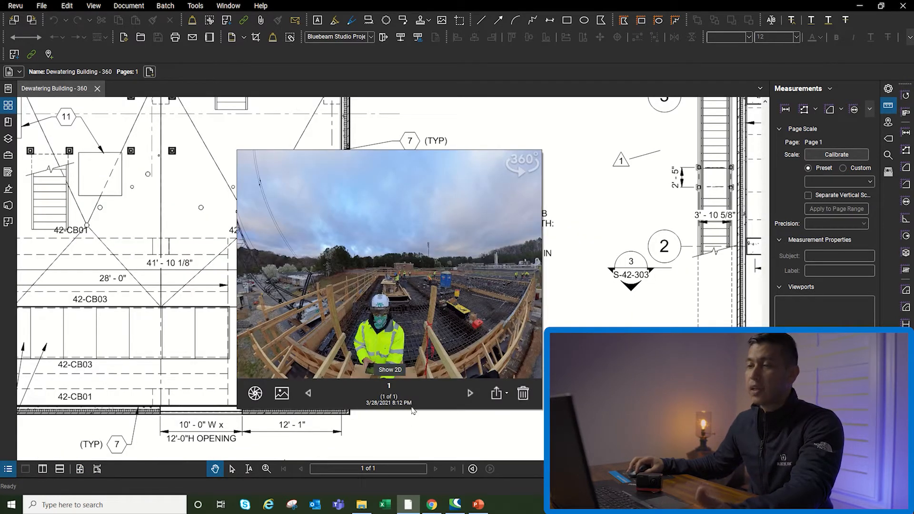
pyautogui.moveTo(445, 302)
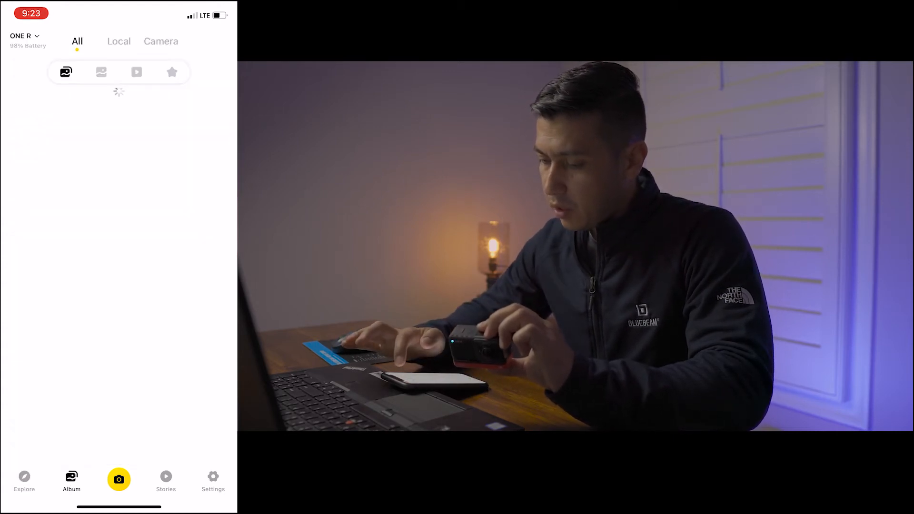
# - Show the camera's stored photos and open a 360 construction-site photo from 19-03-2021
pyautogui.click(161, 41)
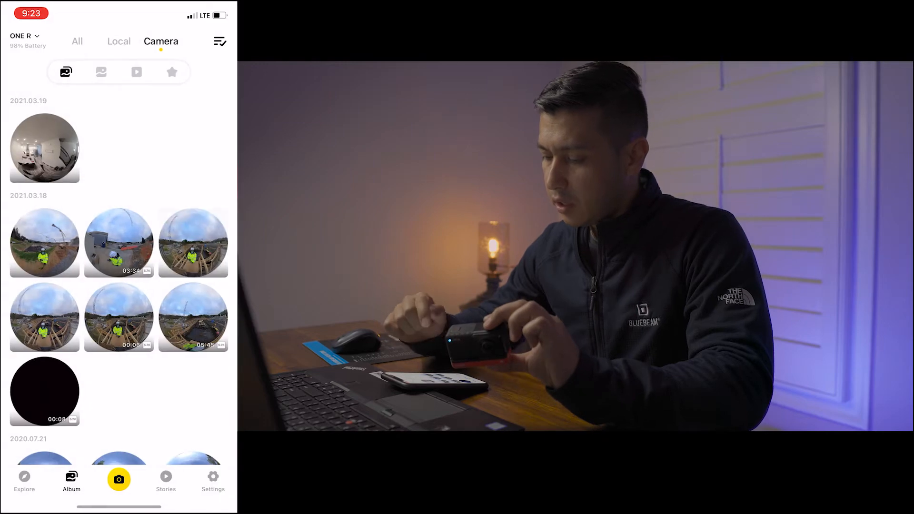
pyautogui.click(45, 148)
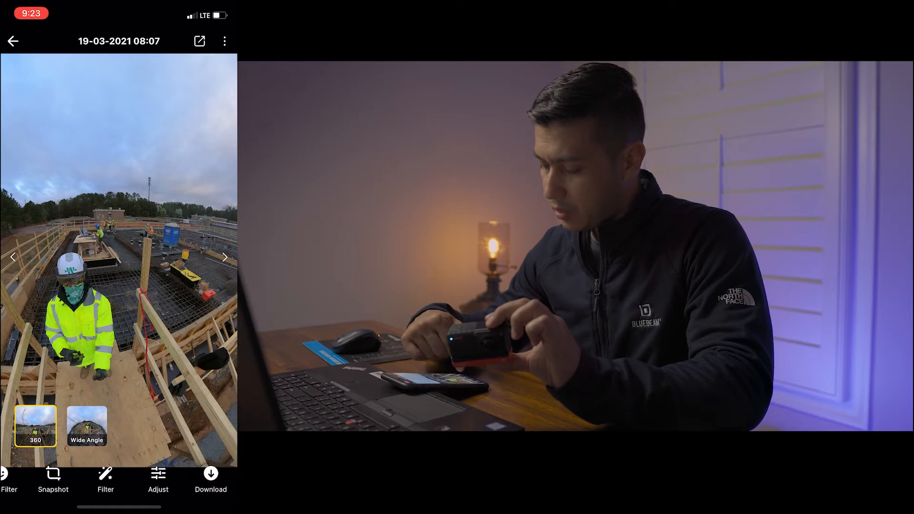
# - Reopen the 19-03-2021 site photo and export its full 360 version to the phone album
pyautogui.click(12, 41)
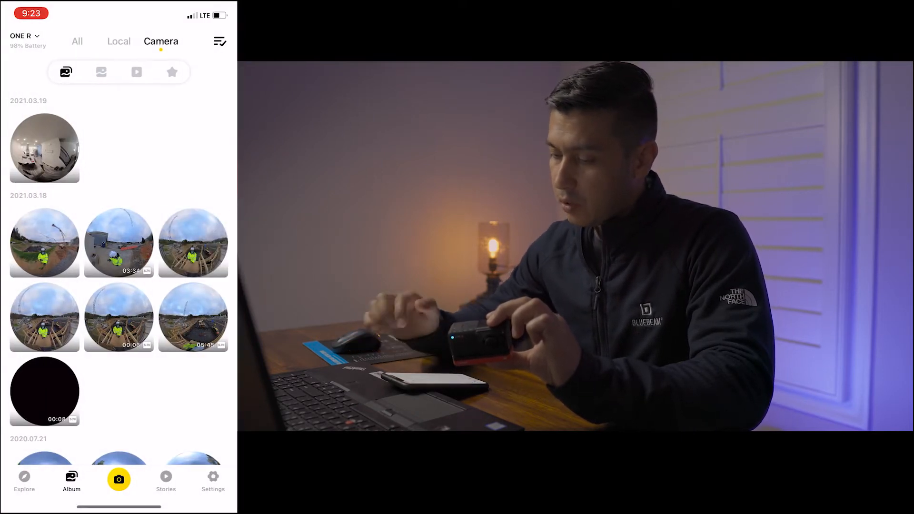
pyautogui.click(44, 148)
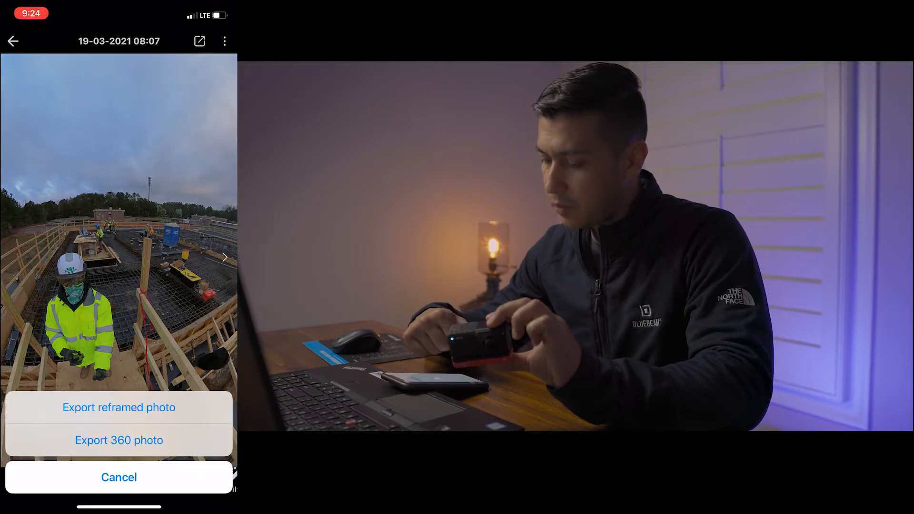
pyautogui.click(118, 407)
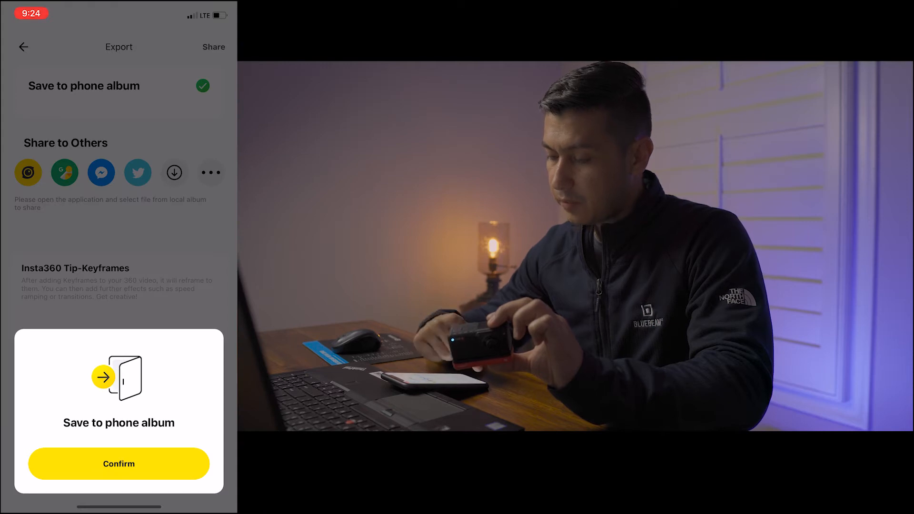
# - Confirm saving to the phone album and open the recent photos album in iOS Photos
pyautogui.click(118, 464)
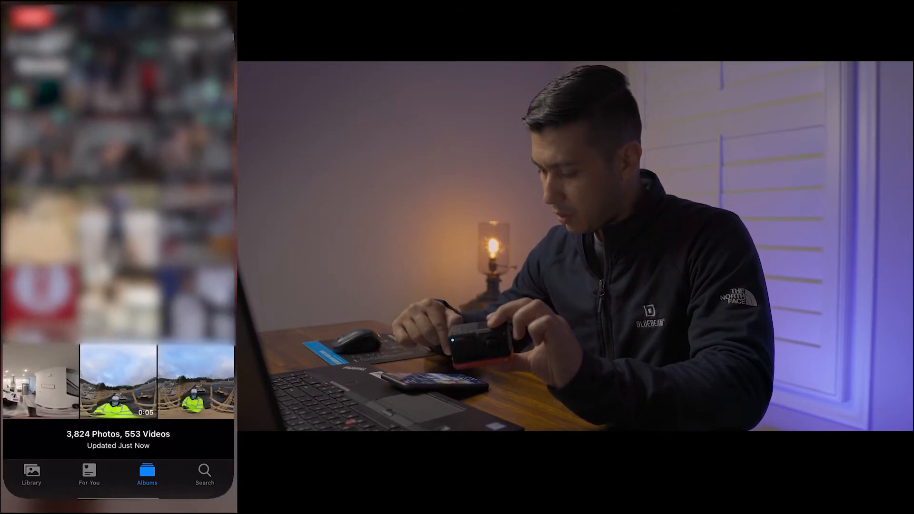
pyautogui.click(117, 381)
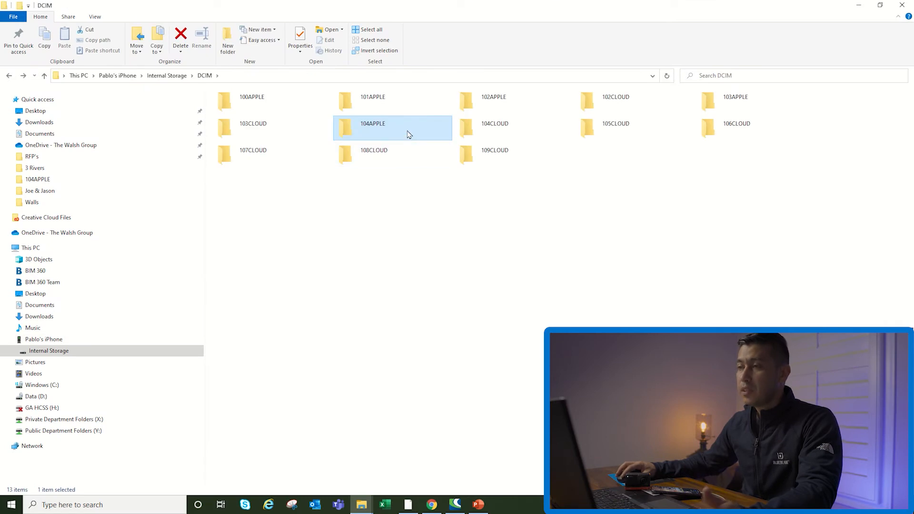
# - Open the iPhone's DCIM > 104APPLE folder and bring up options for a photo file
pyautogui.doubleClick(372, 123)
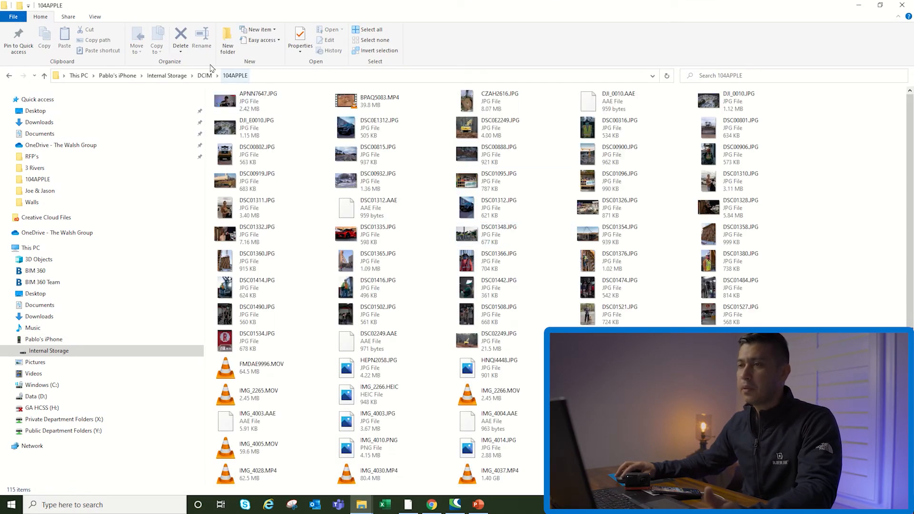
pyautogui.rightClick(242, 116)
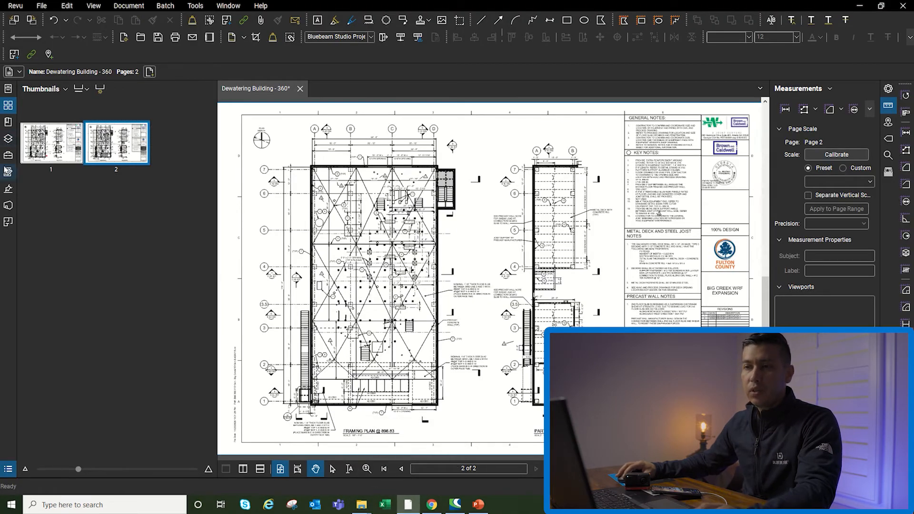
# - Place a red 360 Photo hexagon markup from the Tool Chest near the floor slab note
pyautogui.click(9, 172)
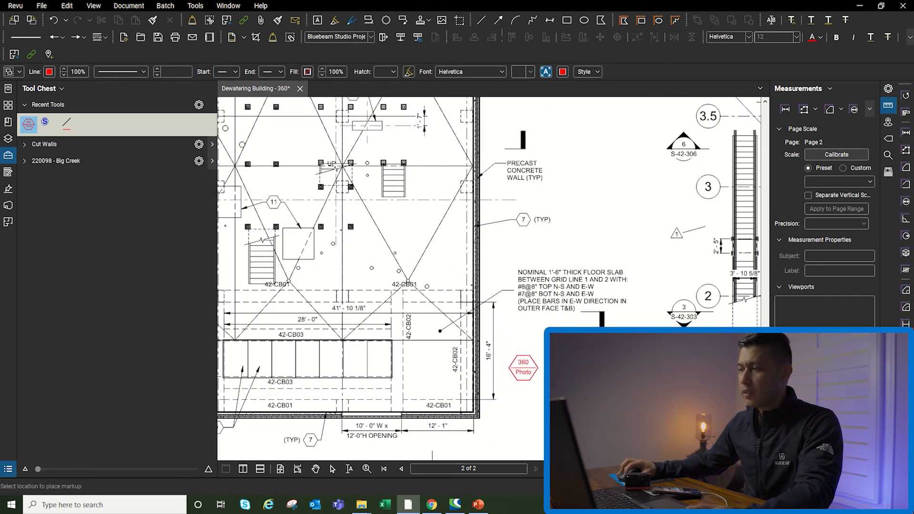
pyautogui.moveTo(523, 368); pyautogui.dragTo(508, 389)
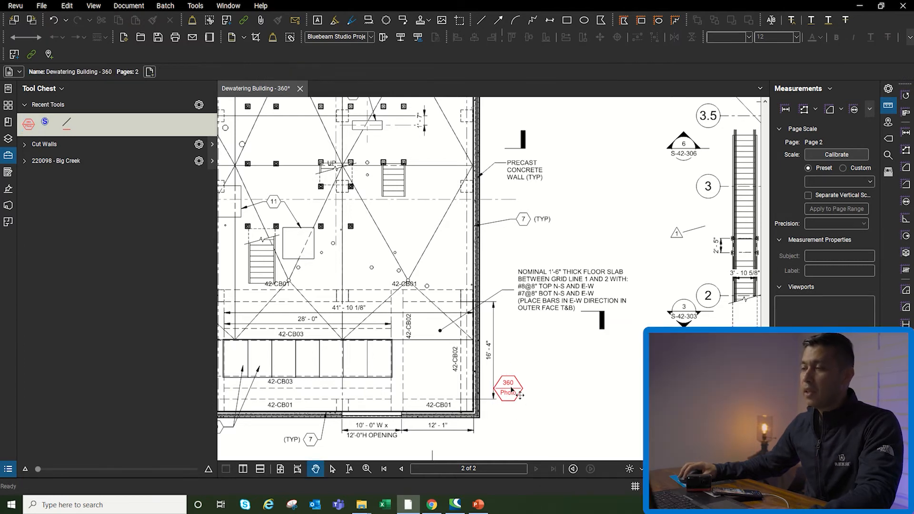
# - Attach JEMY2883.JPG from the Desktop to the 360 Photo markup
pyautogui.rightClick(507, 391)
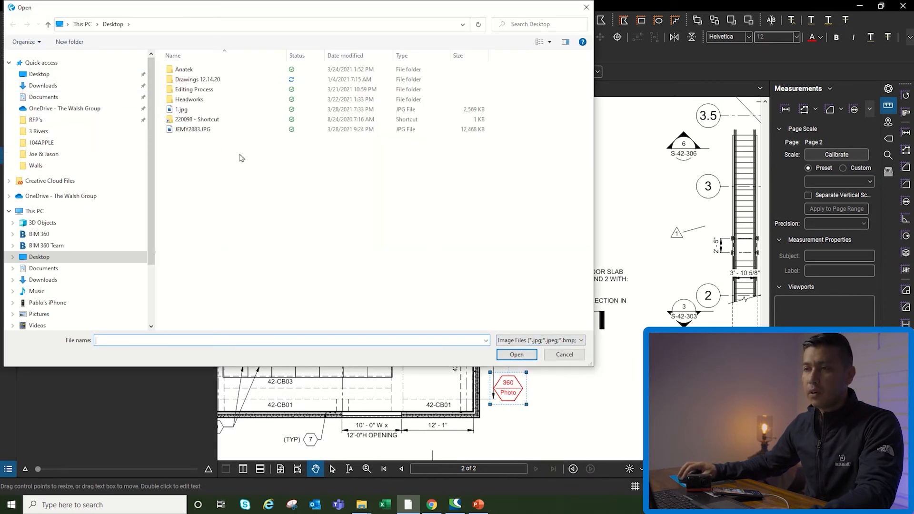
pyautogui.click(193, 129)
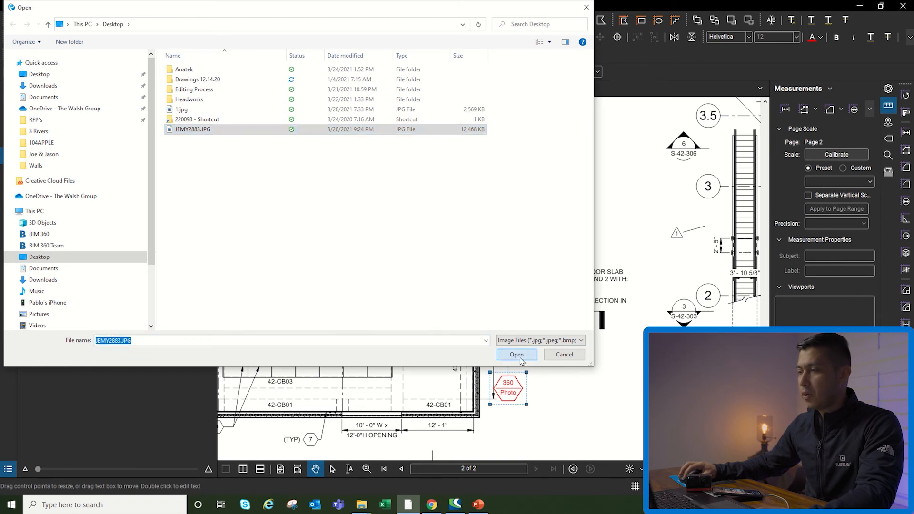
pyautogui.click(515, 355)
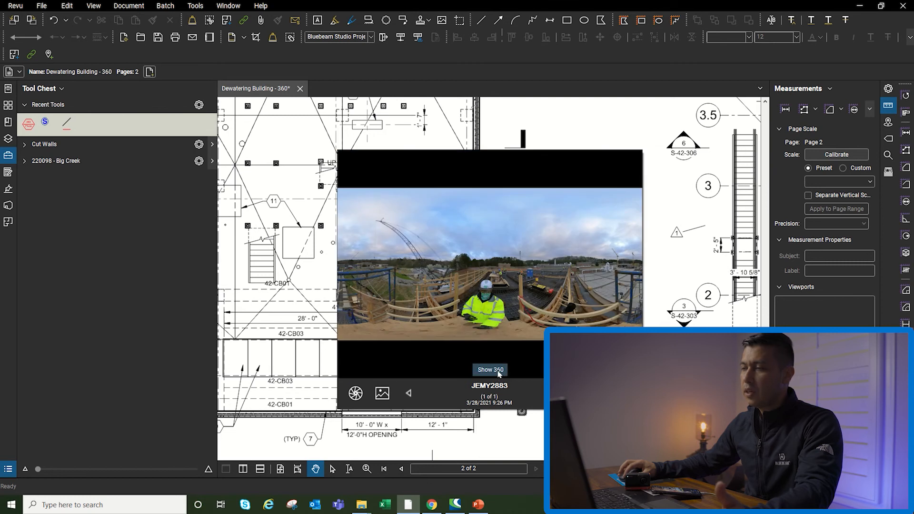
# - Switch the attached JEMY2883 photo to its rotatable Show 360 view over the drawing
pyautogui.click(489, 370)
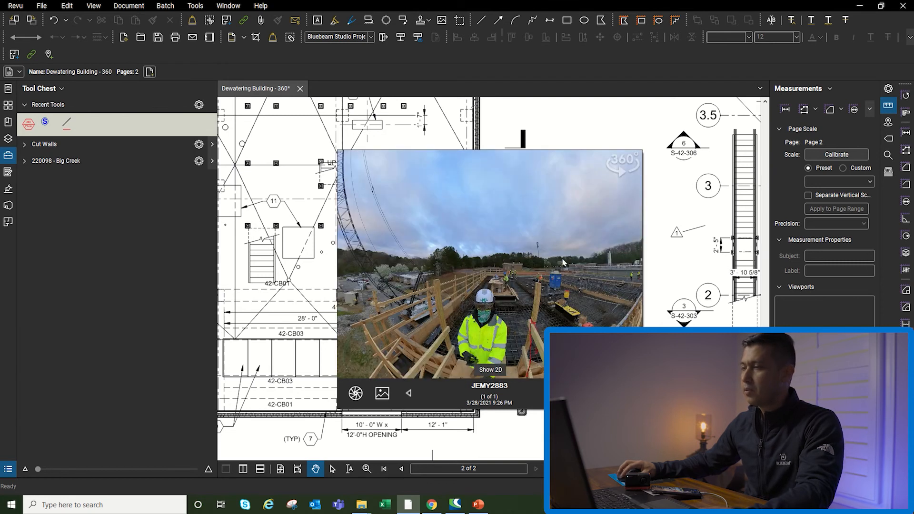